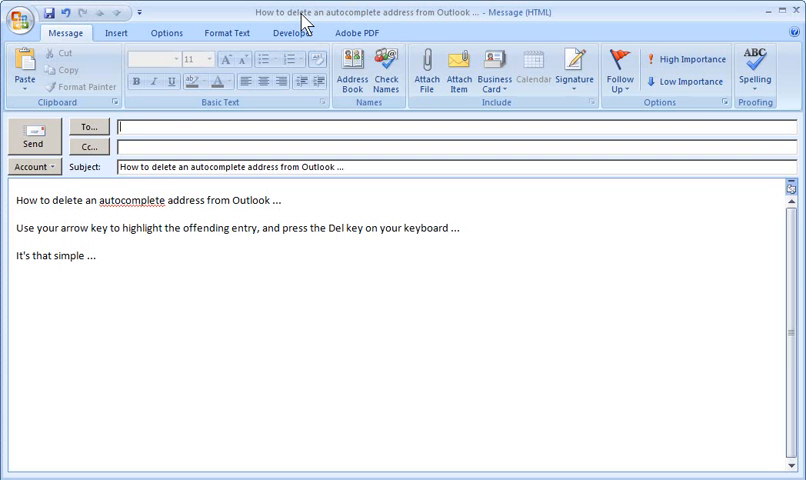
mouse_move(168, 148)
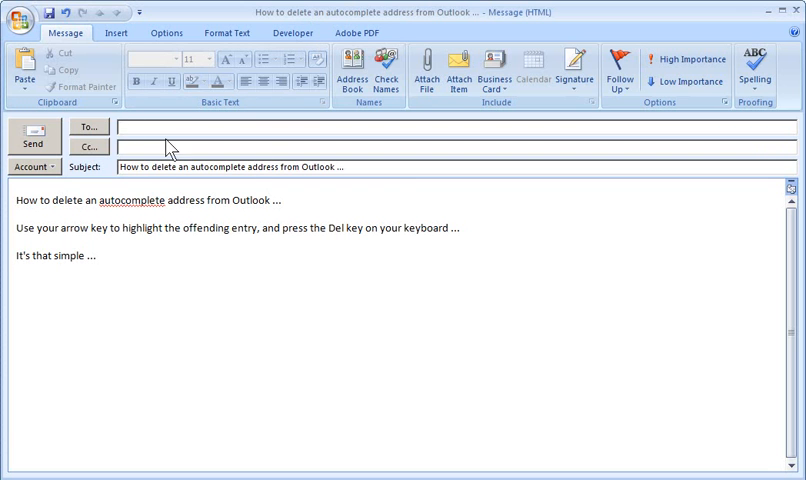
type("se")
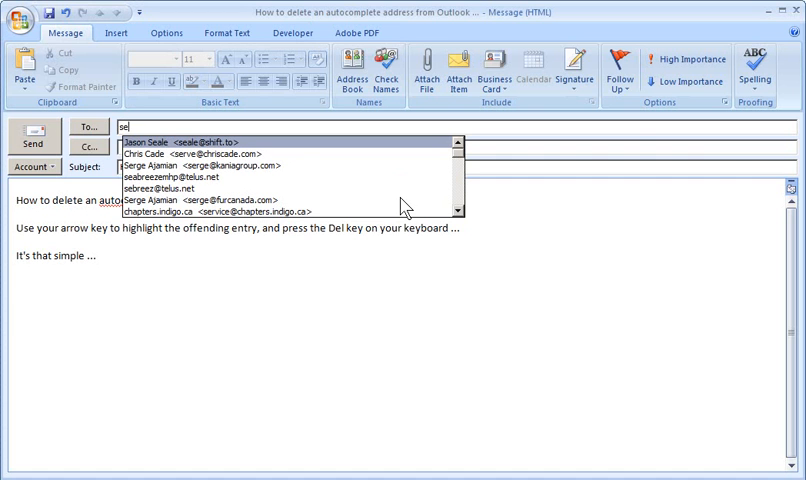
mouse_move(332, 193)
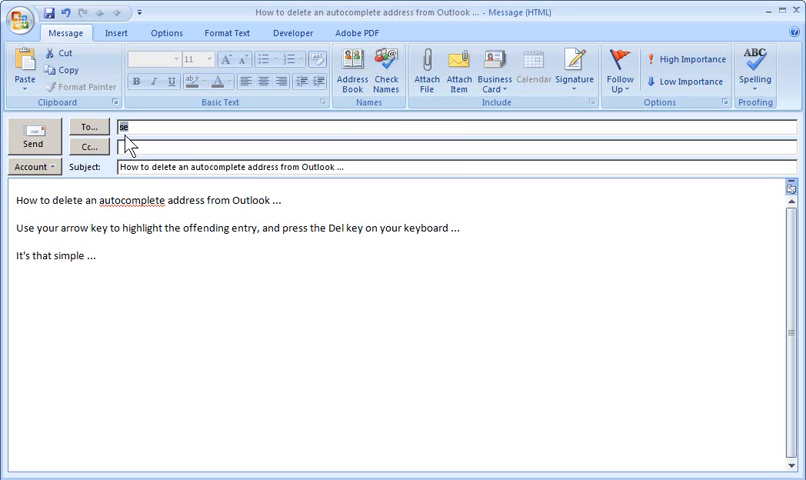
type("se")
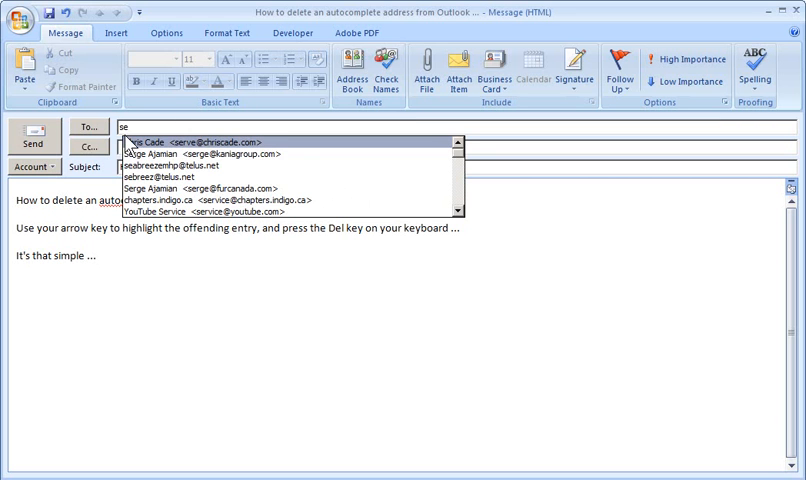